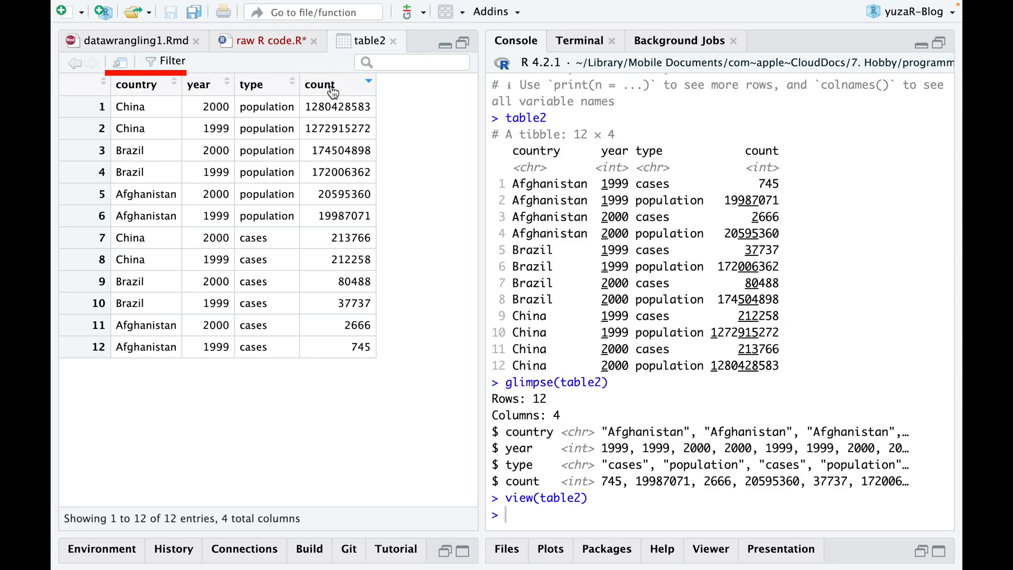
Step: Sort the table2 data viewer by the count column, largest first
click(268, 40)
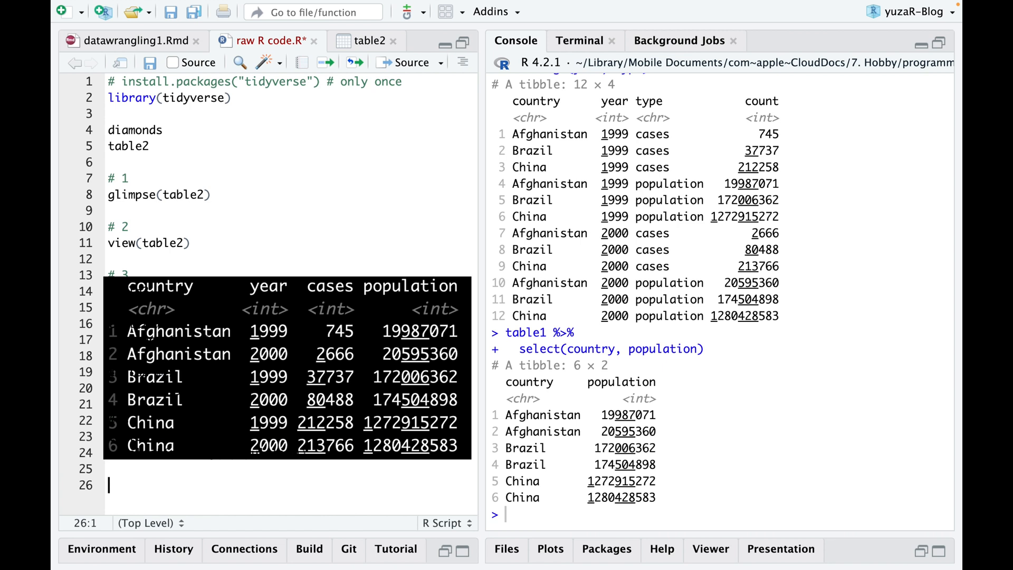
Step: Start the table1 %>% select(country, population) pipeline in the script
text(table1 %>%)
text(filter(year == 20)
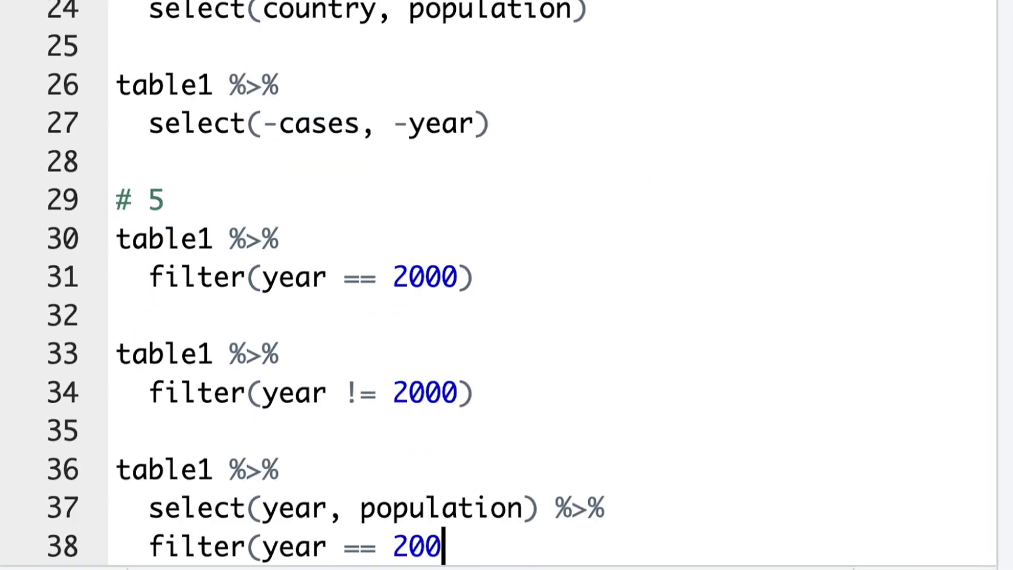
Step: Finish the filter(year == 2000) chain and label it '# 6 %>% - pipe operator'
text(0))
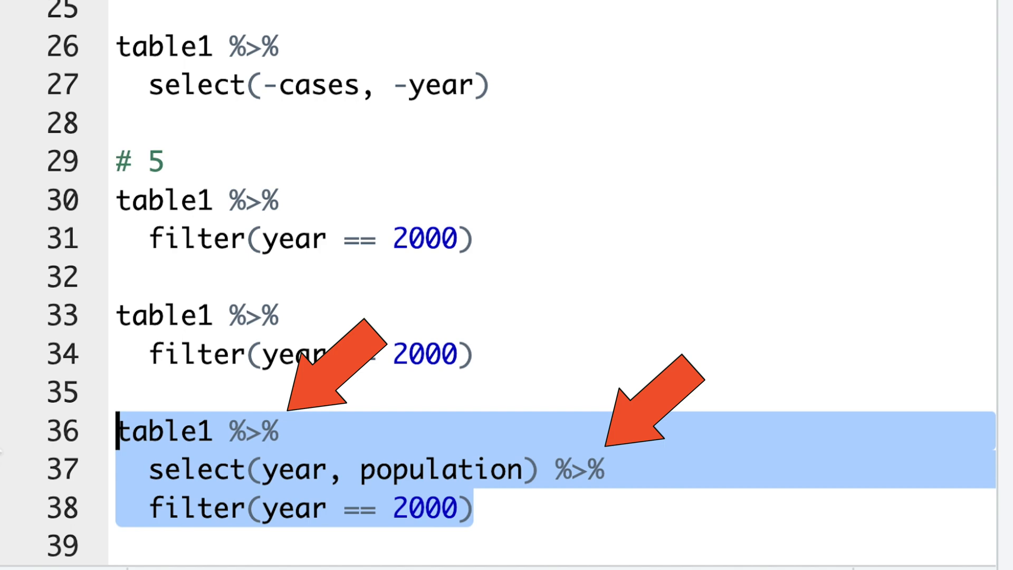
text(# 6 %>% - pipe operator)
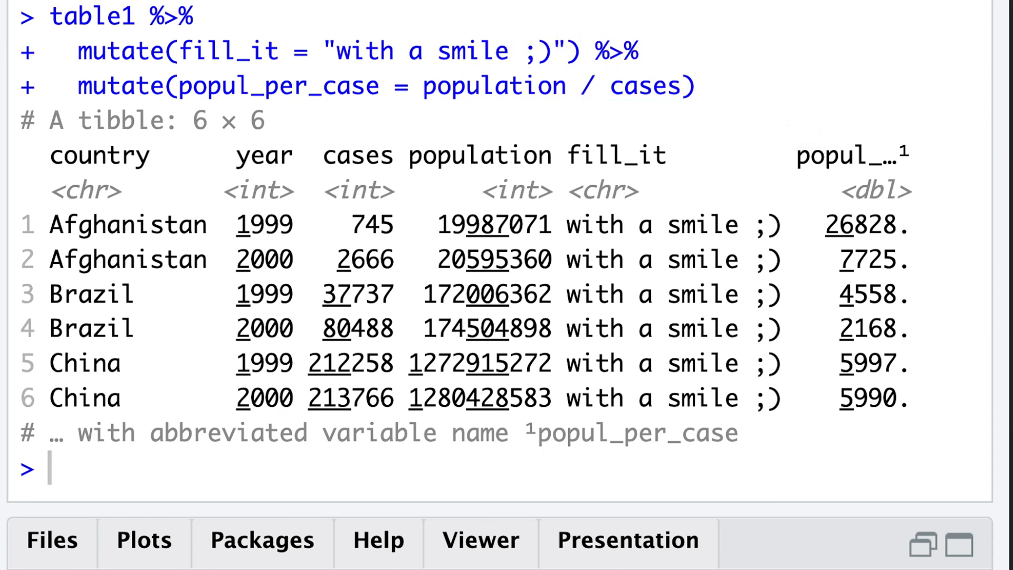
Step: Select the fill_it column name to rename it to much_better_name
double_click(230, 52)
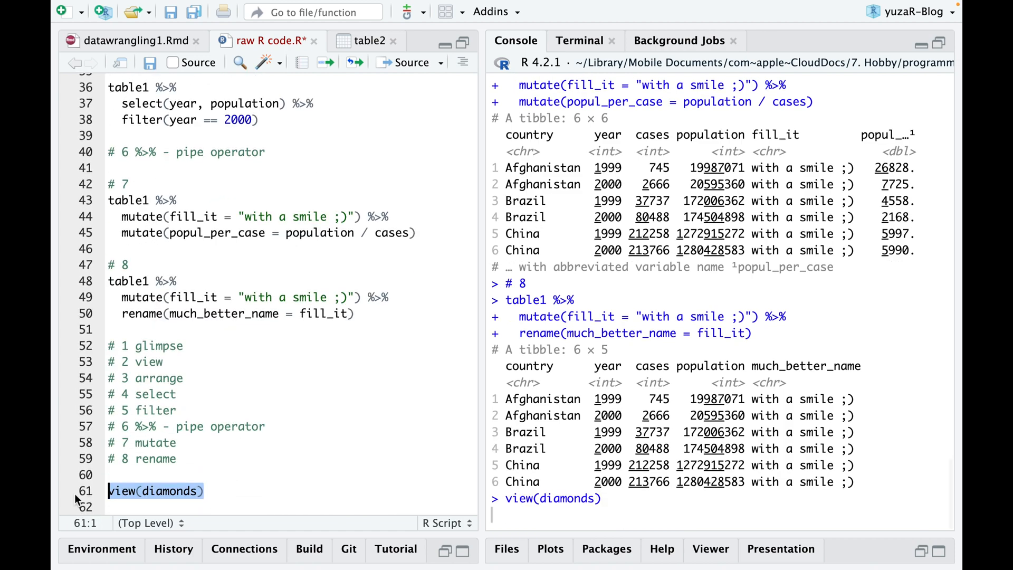
key(Return)
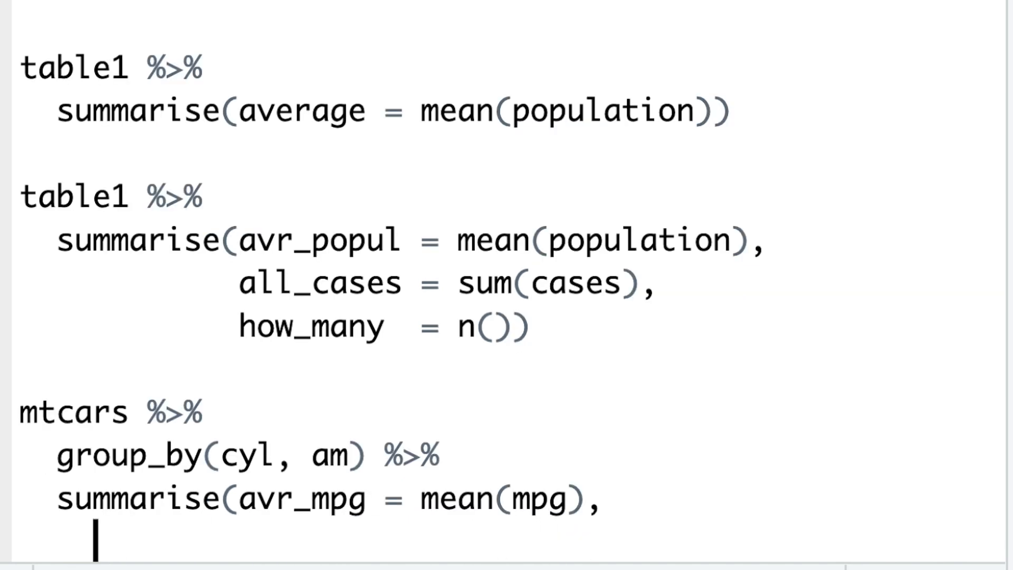
Step: Add avr_hp = mean(hp) to the summarise after group_by(cyl, am)
text(avr_hp  = mean(hp),)
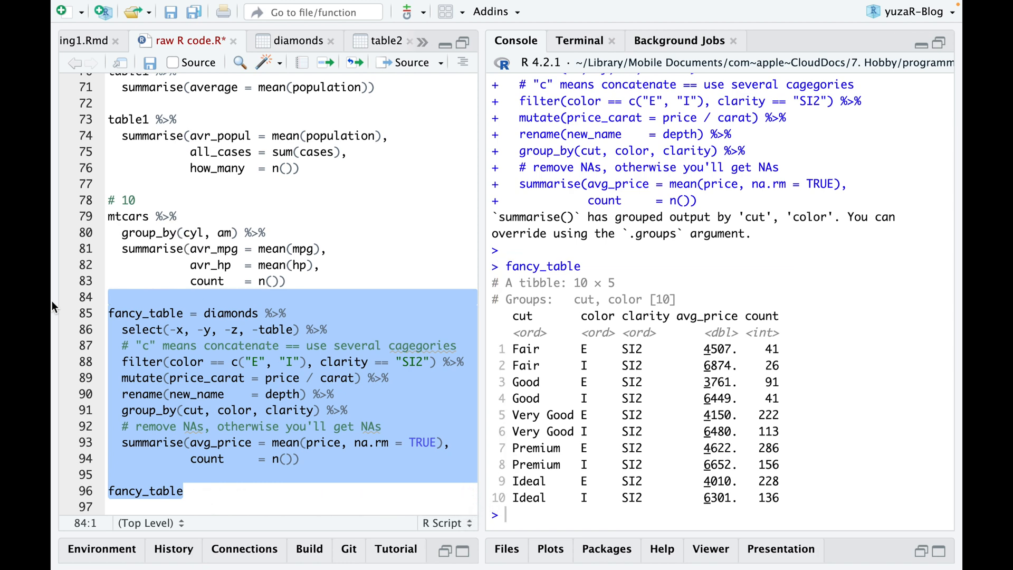
Step: Add the comment '# 11 what's next? ;)' below the fancy_table pipeline
text(# 11 what's next? ;))
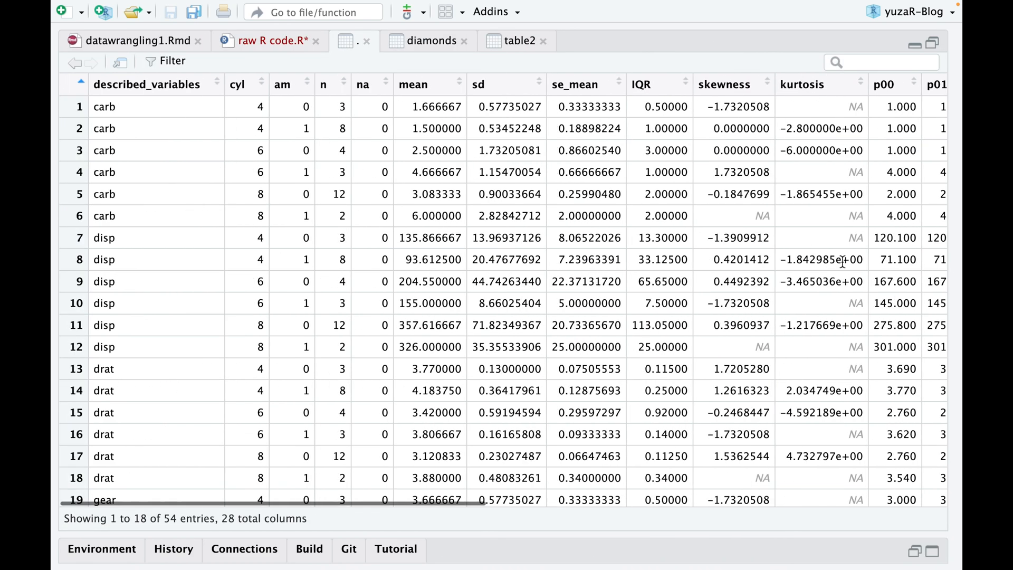
Step: Browse the dlookr describe statistics table and return to the raw R code.R script
scroll(down, 3)
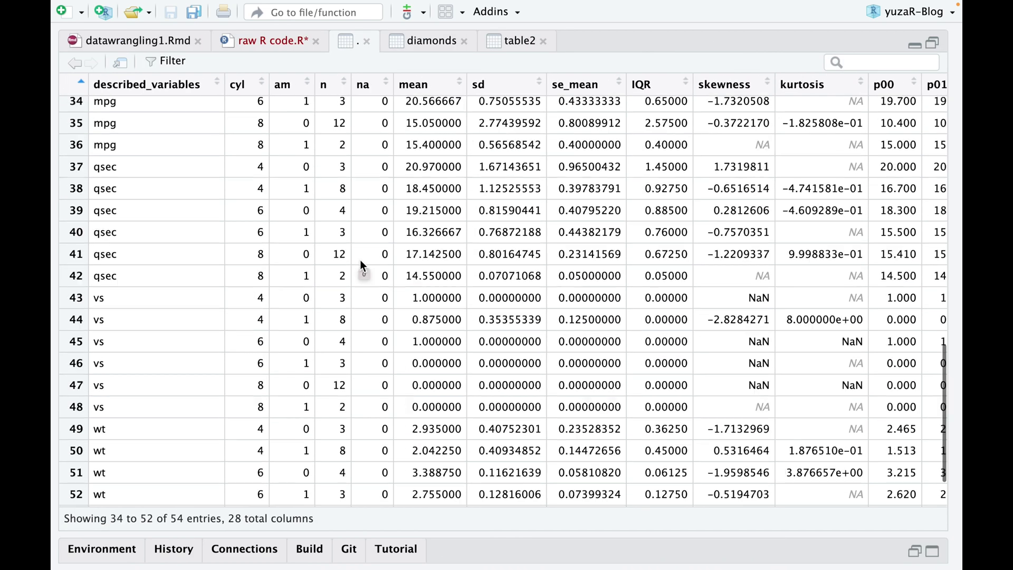
click(265, 41)
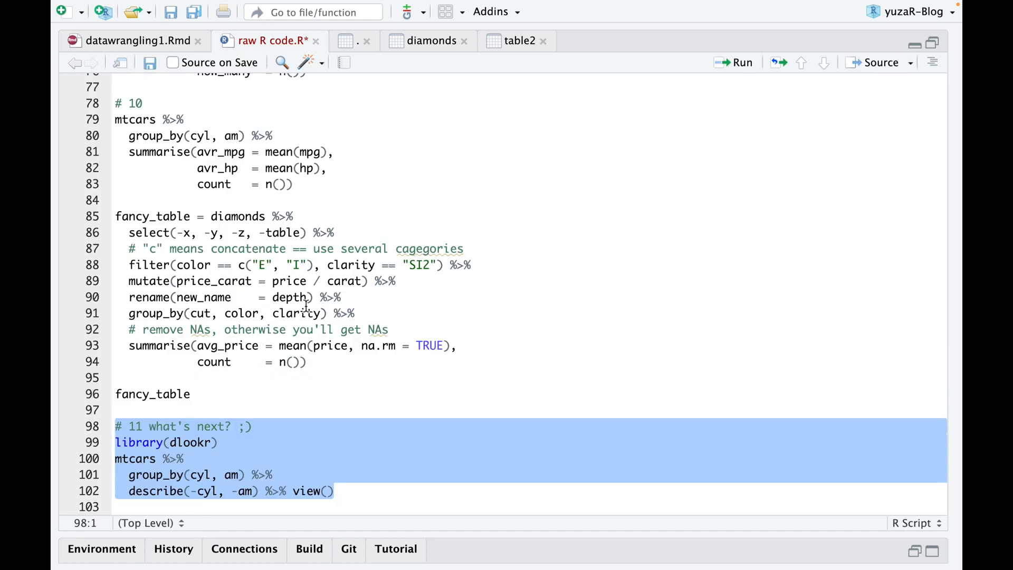